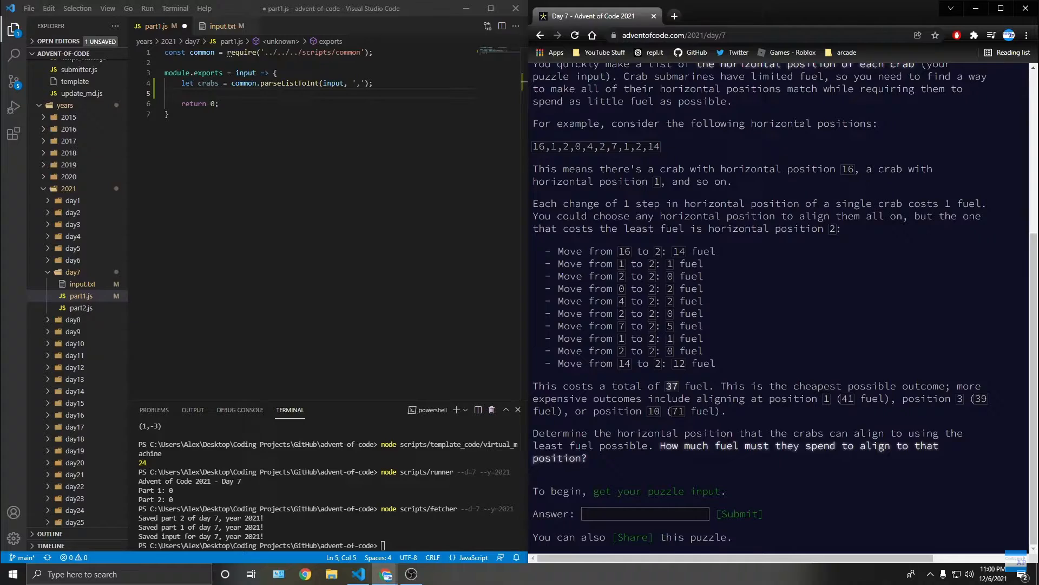
text(let average = crabs.reduce)
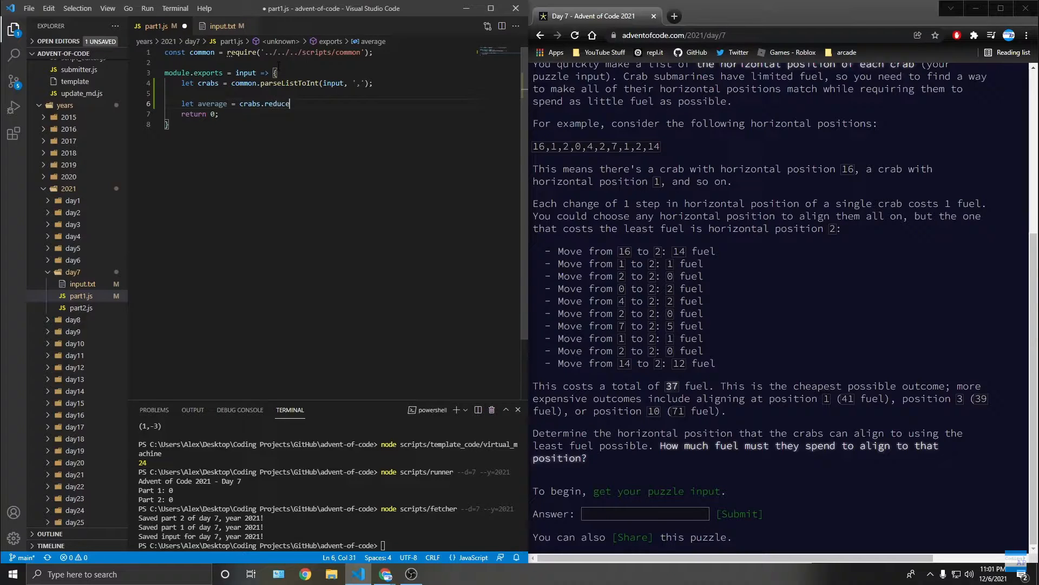
text(((a, b) => a + b);)
text(conso)
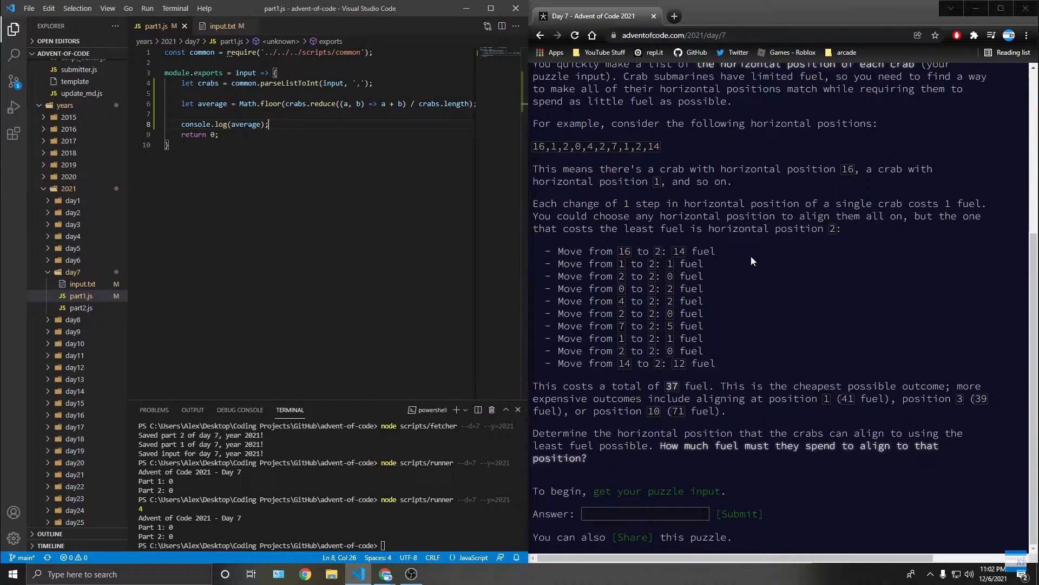
text(le)
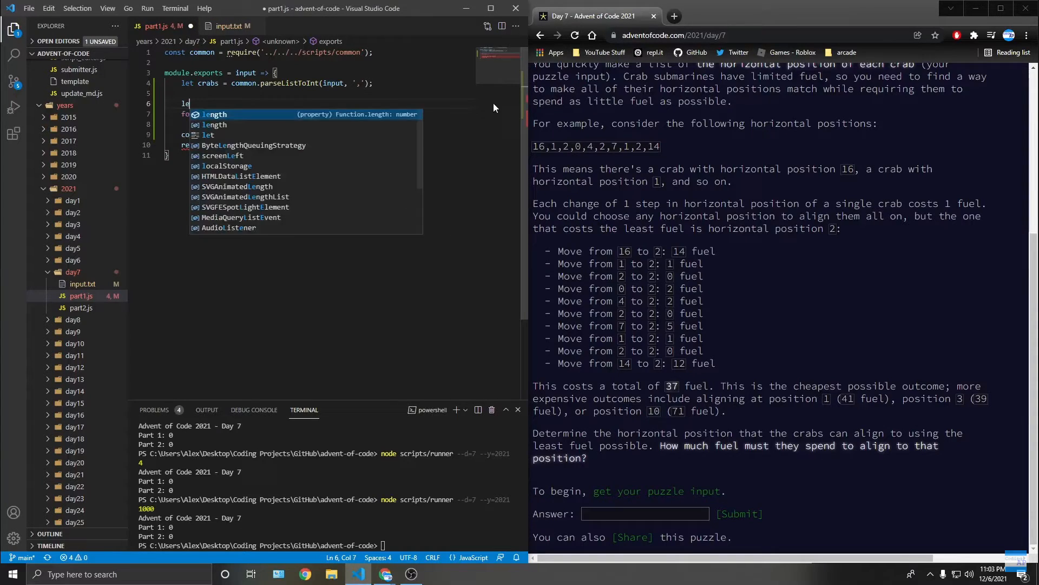